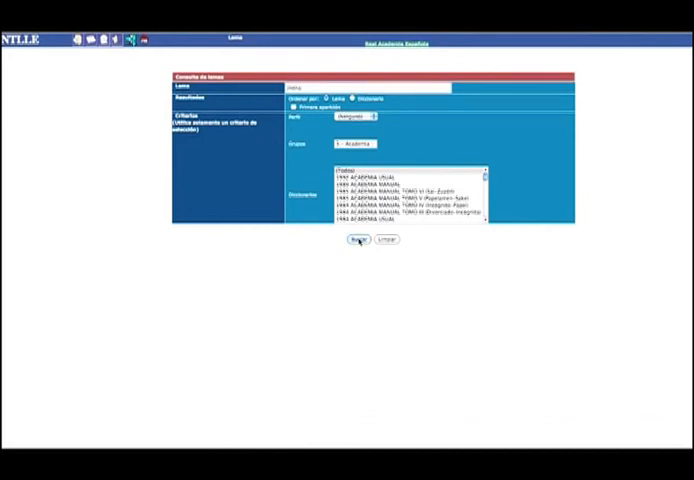
# Step: Run the NTLLE search for 'mena' and scroll through the scanned dictionary pages with its entries
pyautogui.click(354, 240)
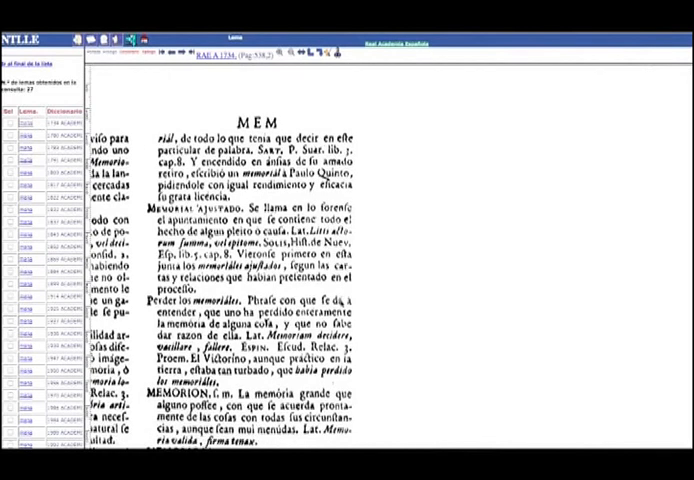
pyautogui.scroll(-3)
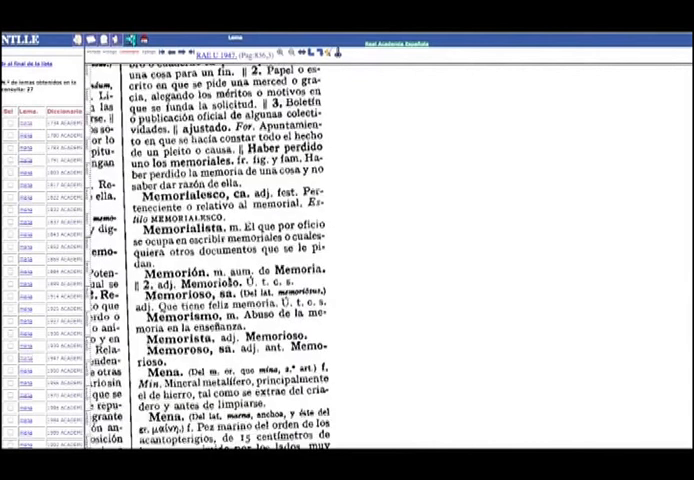
pyautogui.scroll(-3)
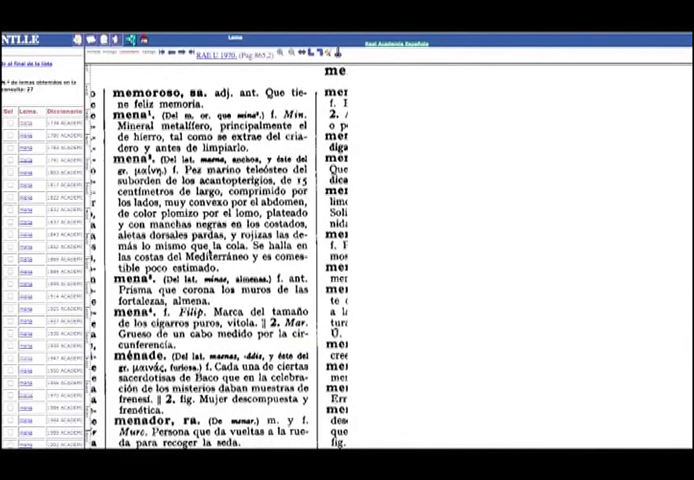
pyautogui.scroll(-3)
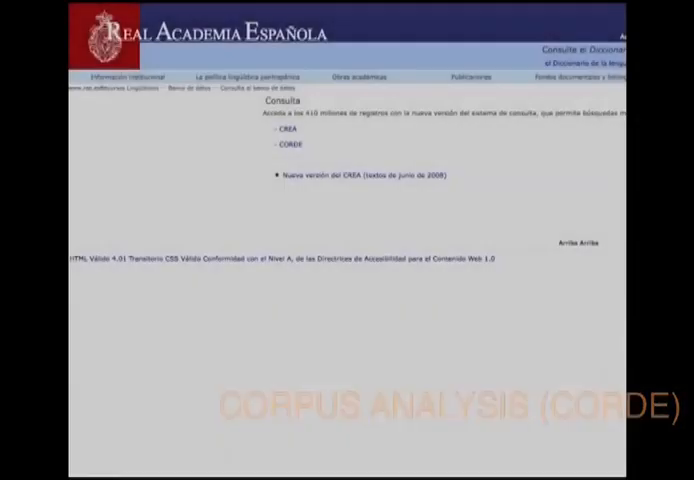
# Step: Query CORDE for 'mena' and view the documents returned in the results summary
pyautogui.click(284, 146)
pyautogui.write('mesa')
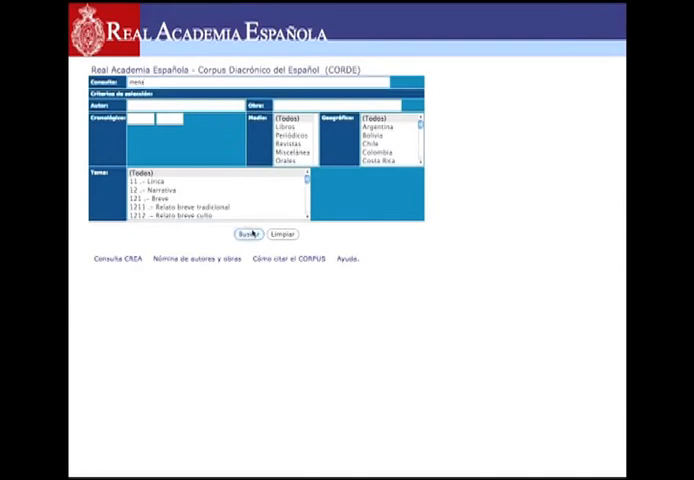
pyautogui.click(244, 234)
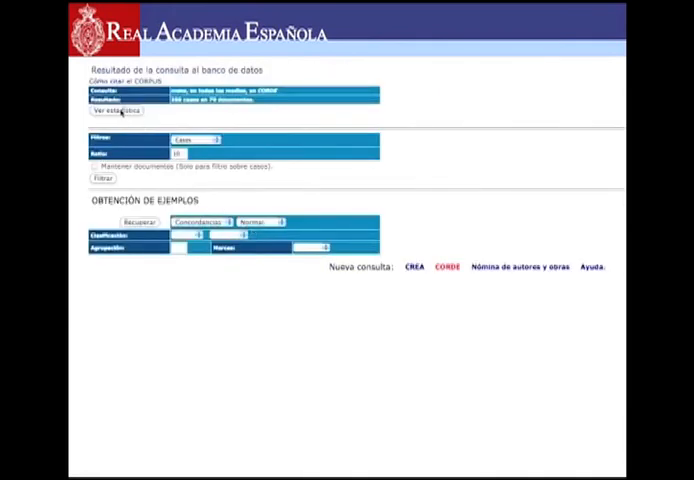
pyautogui.click(114, 112)
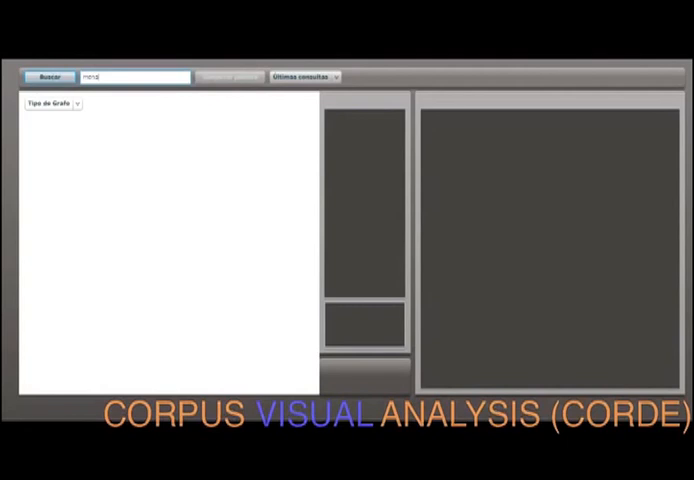
# Step: Graph the lemmas of 'mena' and read the definitions of two of its sense nodes
pyautogui.click(48, 76)
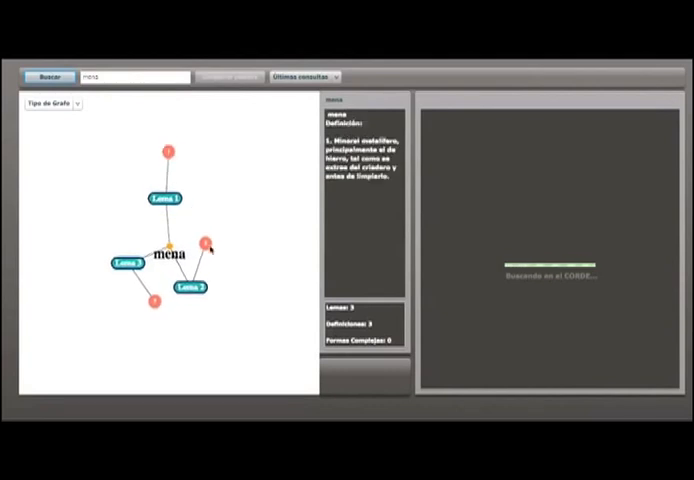
pyautogui.click(156, 302)
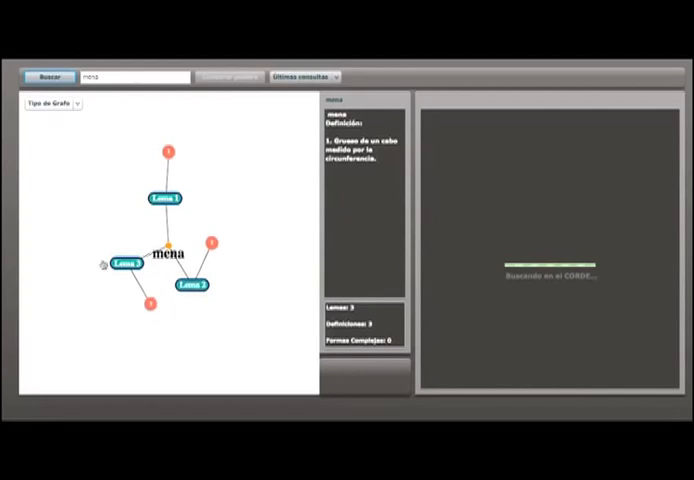
pyautogui.click(168, 152)
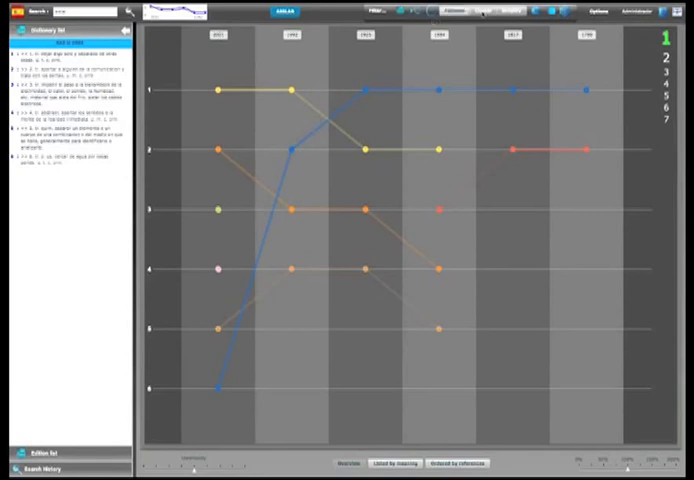
# Step: Highlight one sense line of the diagram so the other sense paths fade
pyautogui.click(550, 12)
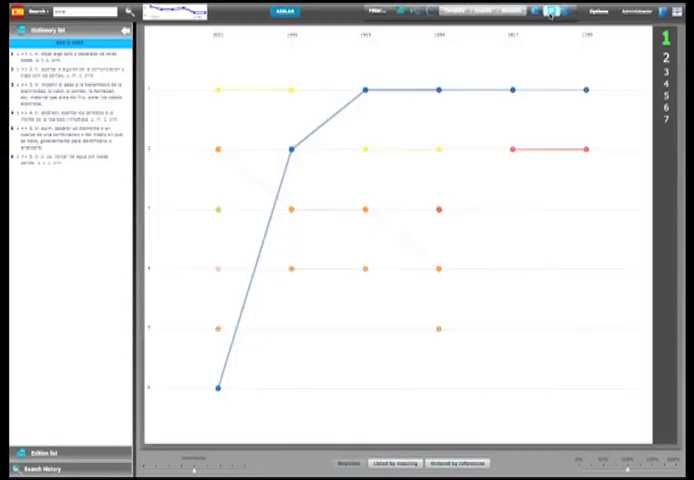
pyautogui.click(550, 12)
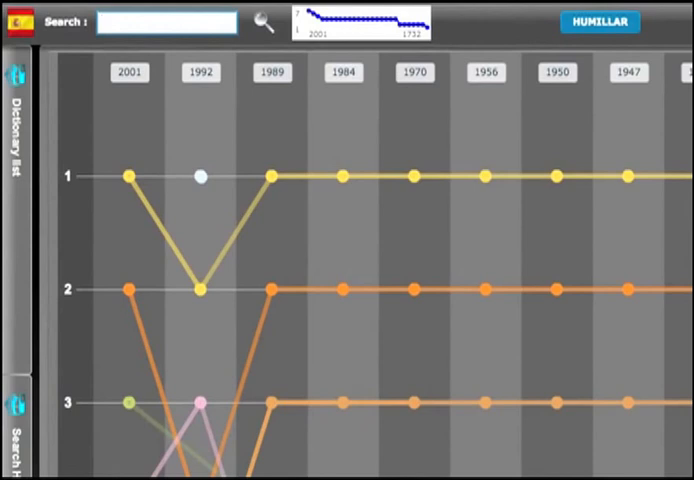
# Step: Search for 'guia' to load its diachronic diagram across the dictionary editions
pyautogui.write('guia')
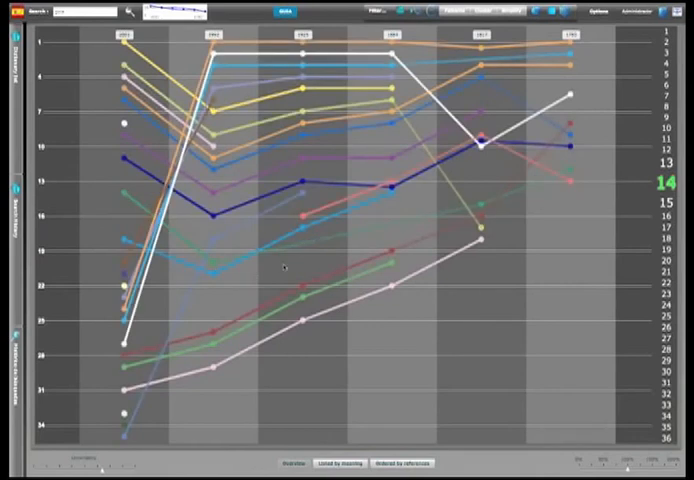
# Step: Isolate one sense's trajectory of 'guia', then show the senses listed as text per edition
pyautogui.click(380, 12)
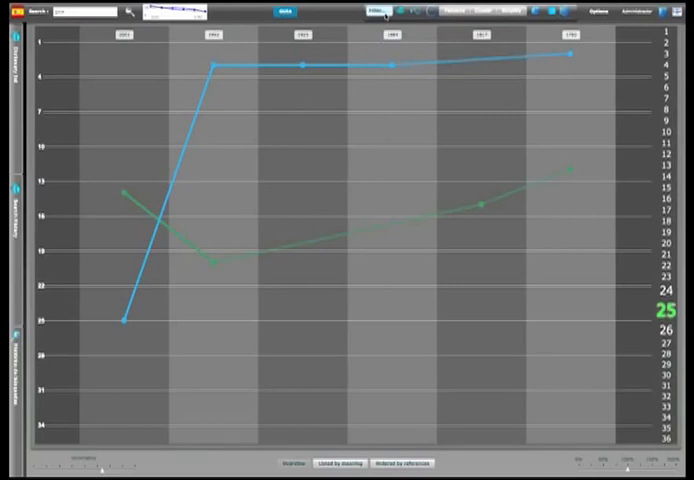
pyautogui.click(378, 12)
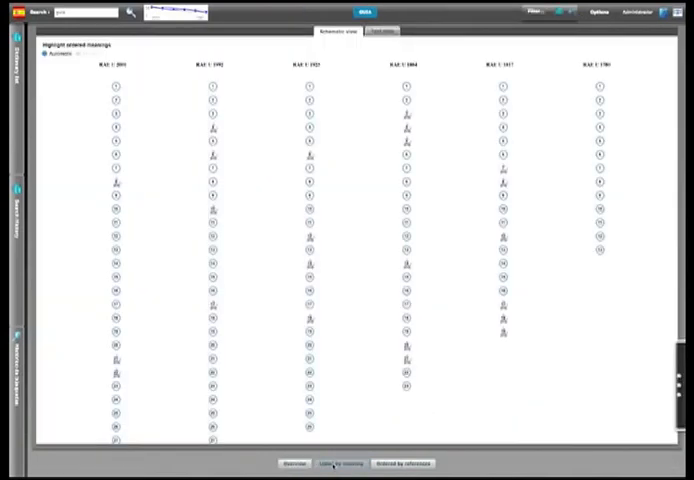
# Step: Align matching senses across editions with 'Linked by meaning', then bring up the saved sessions page
pyautogui.click(404, 464)
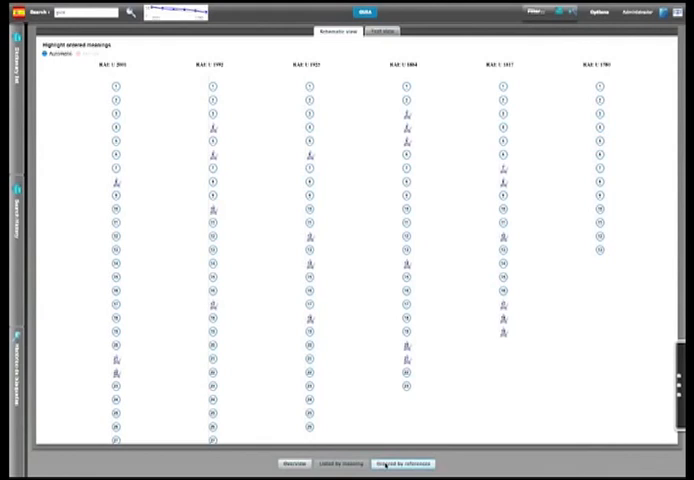
pyautogui.click(400, 464)
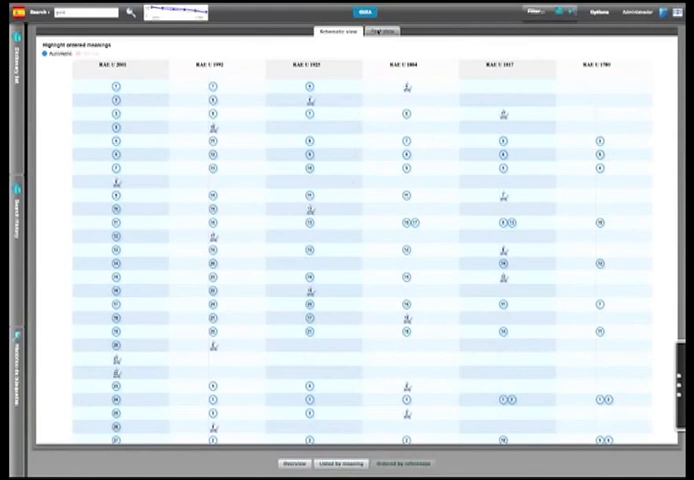
pyautogui.click(380, 32)
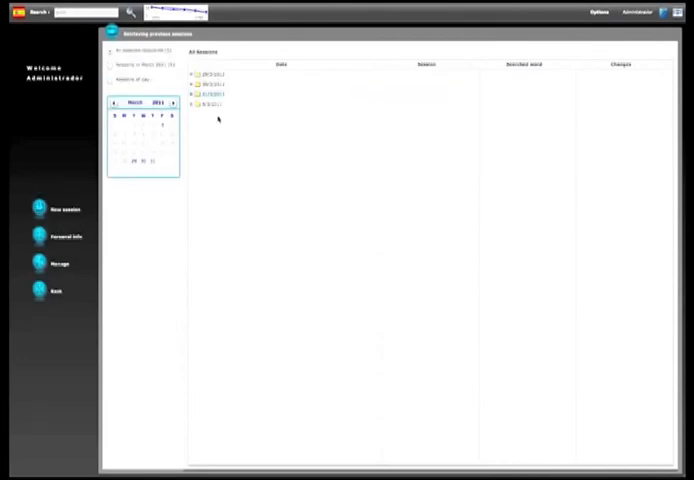
# Step: Expand a saved session group and entry to preview its stored diagram, then show the Options list
pyautogui.click(204, 96)
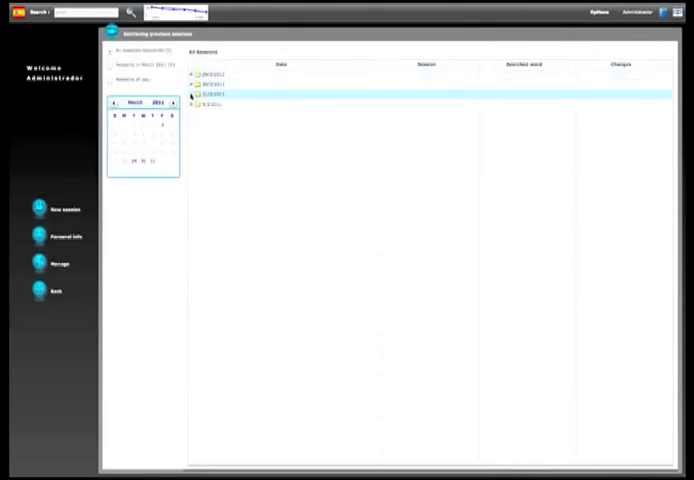
pyautogui.click(192, 96)
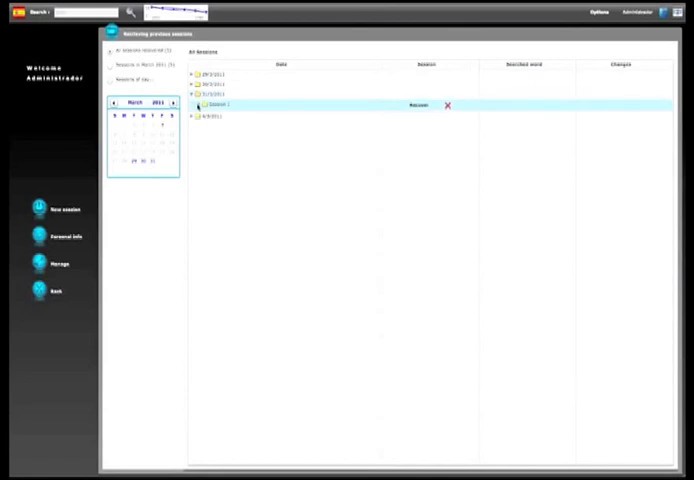
pyautogui.click(196, 104)
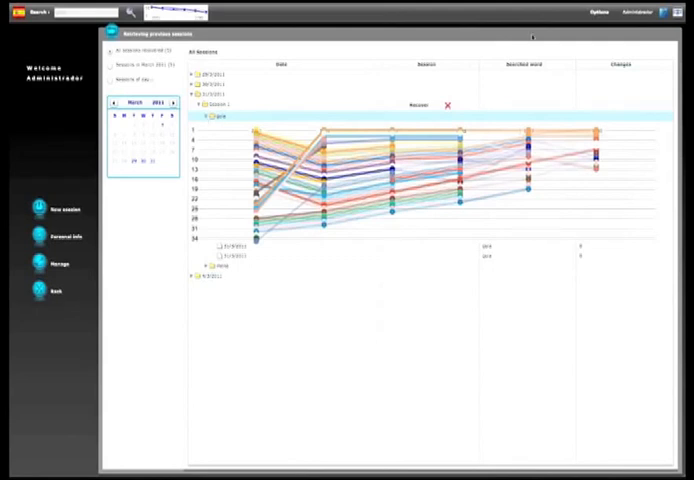
pyautogui.click(600, 12)
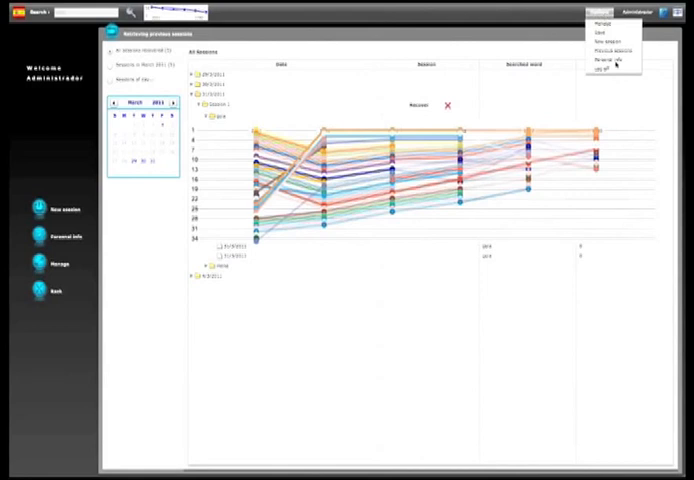